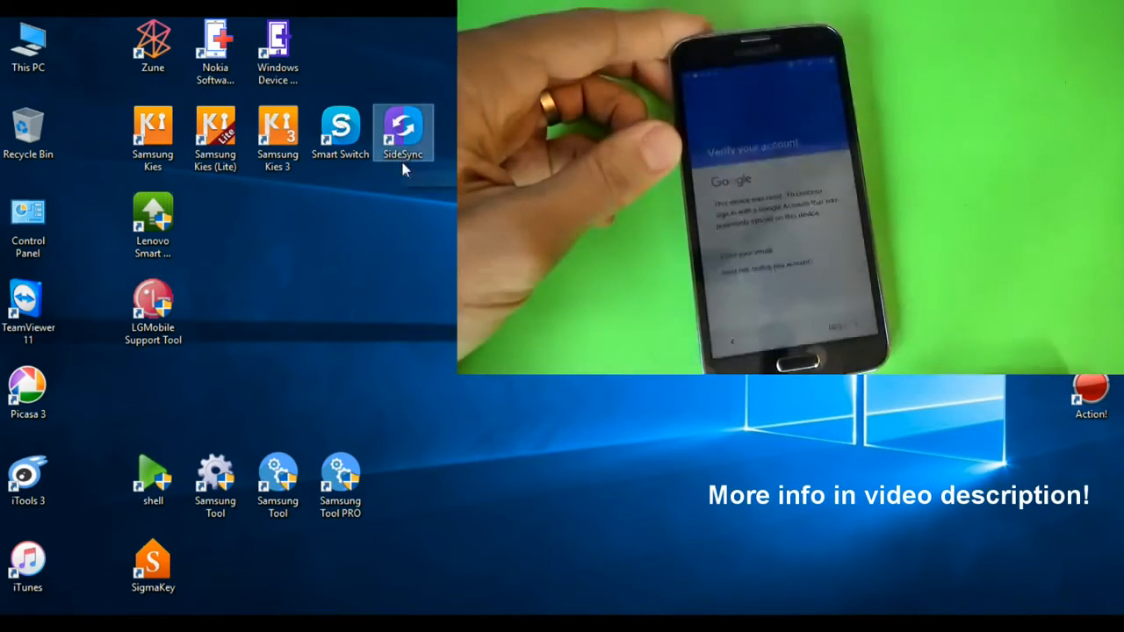
pyautogui.moveTo(404, 137)
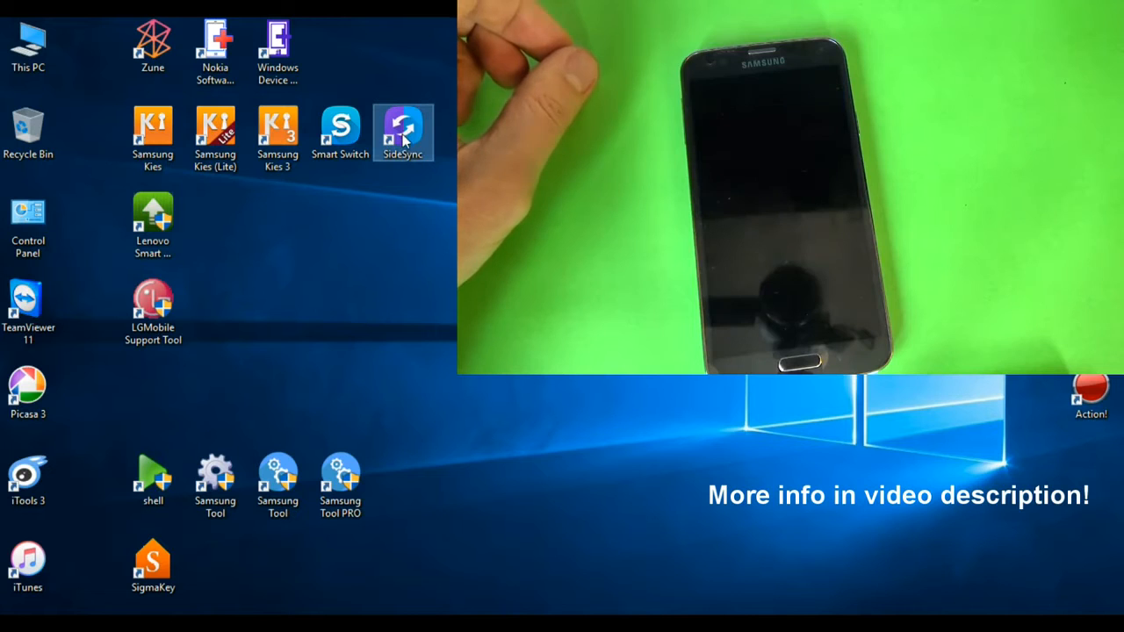
pyautogui.moveTo(404, 132)
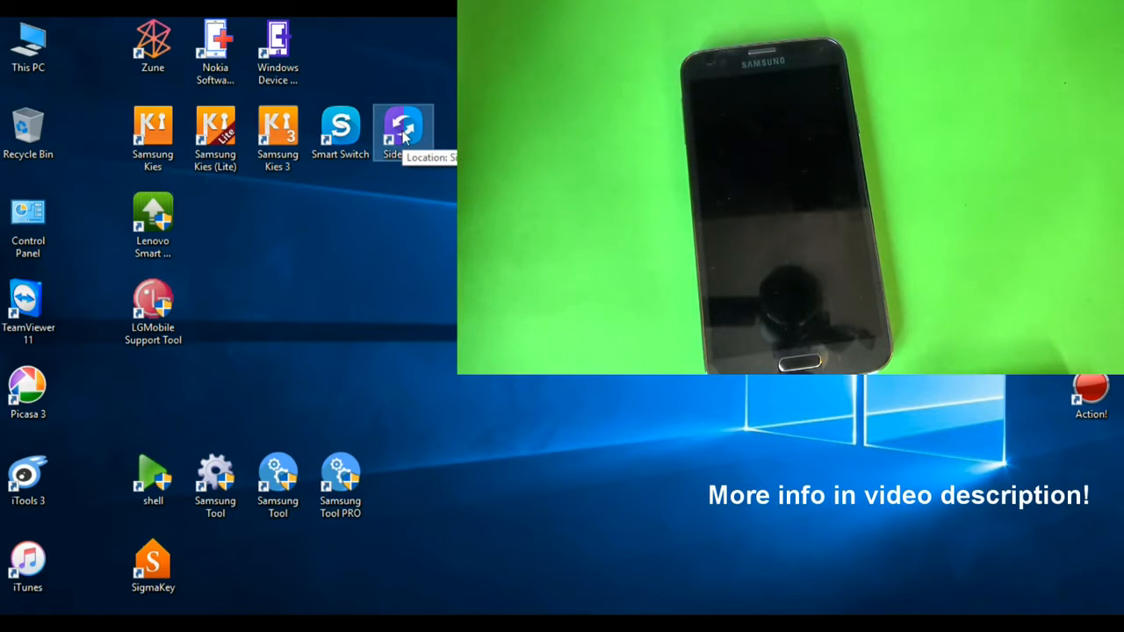
# Step: Launch SideSync from its Windows desktop shortcut to mirror the phone
pyautogui.doubleClick(405, 131)
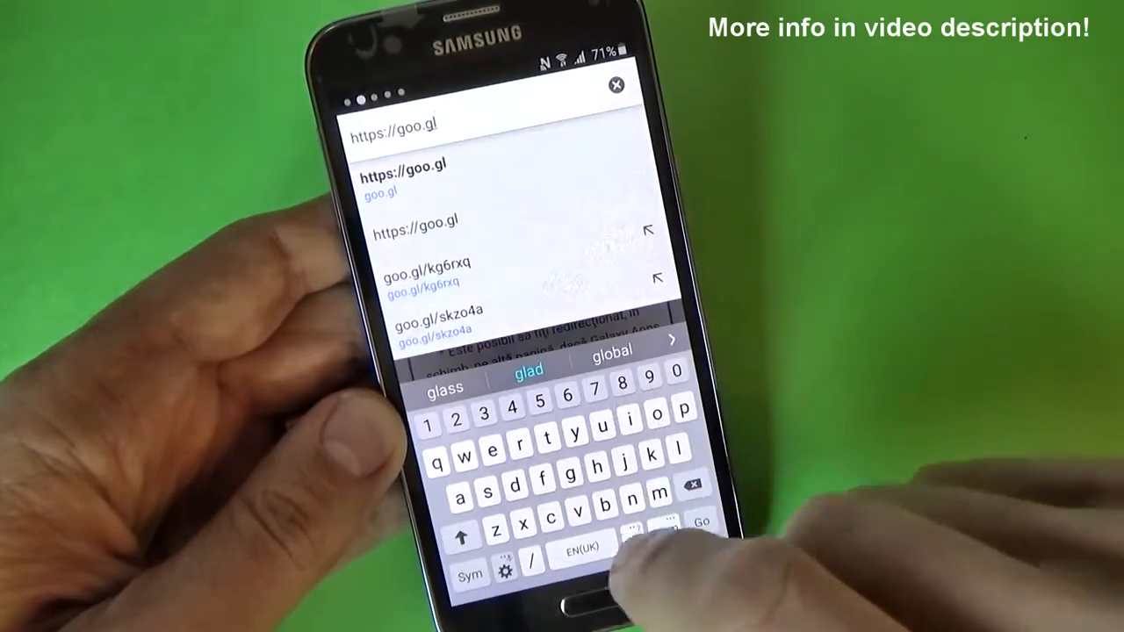
# Step: Enter the goo.gl short link in Chrome's address bar and go to it
pyautogui.write('/7u')
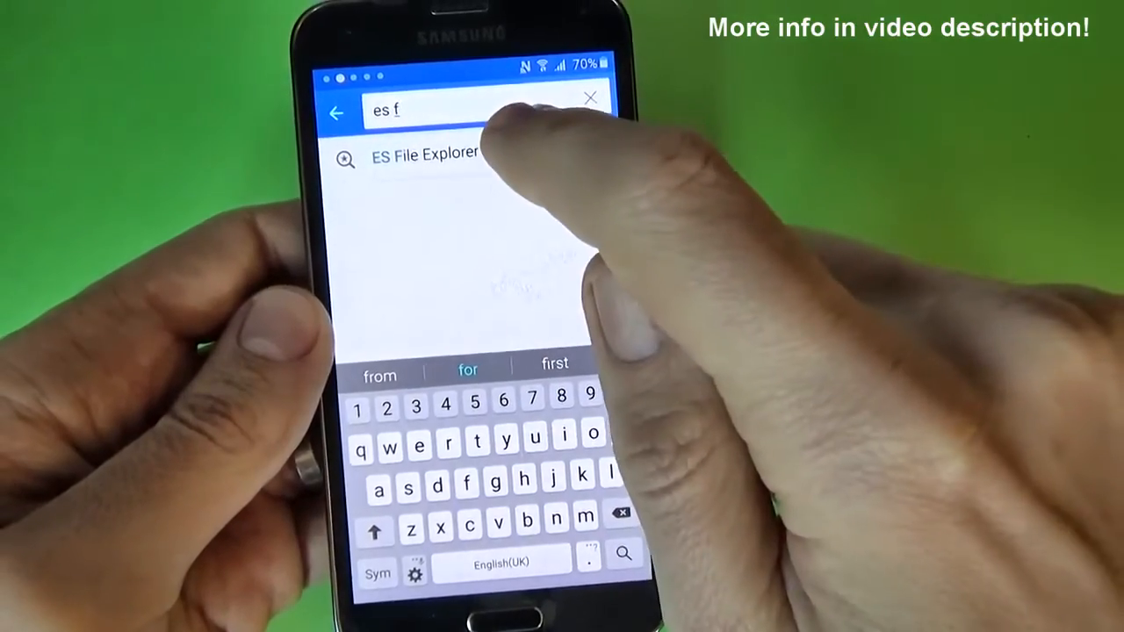
# Step: Search Galaxy Apps for "es f" and choose the ES File Explorer result
pyautogui.click(425, 154)
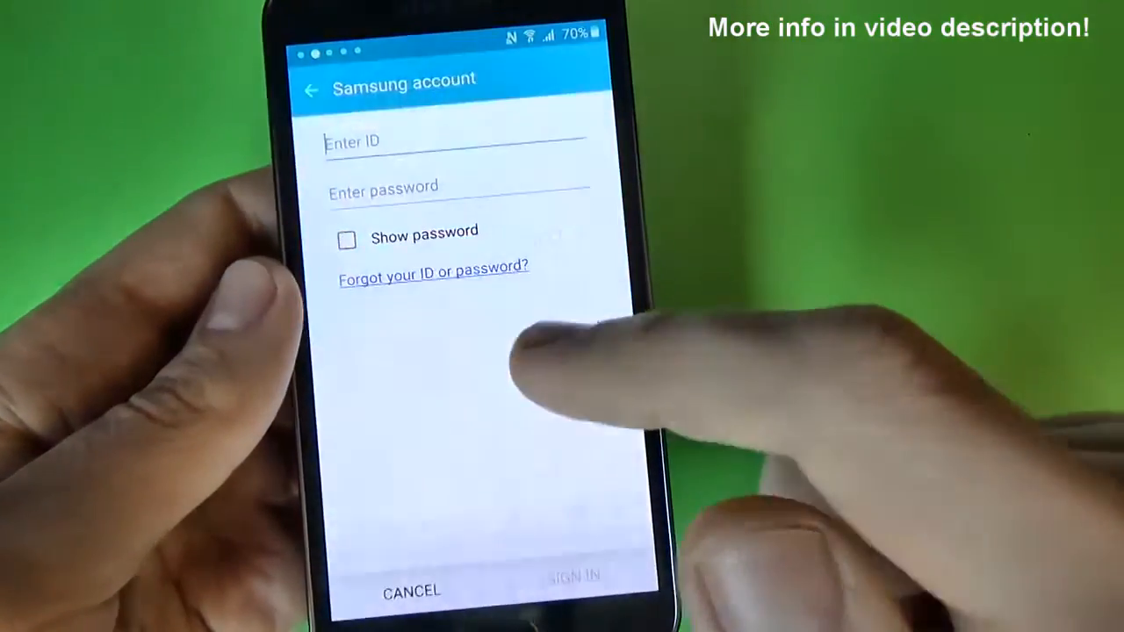
# Step: Sign in to the Samsung account and install ES File Explorer
pyautogui.click(455, 141)
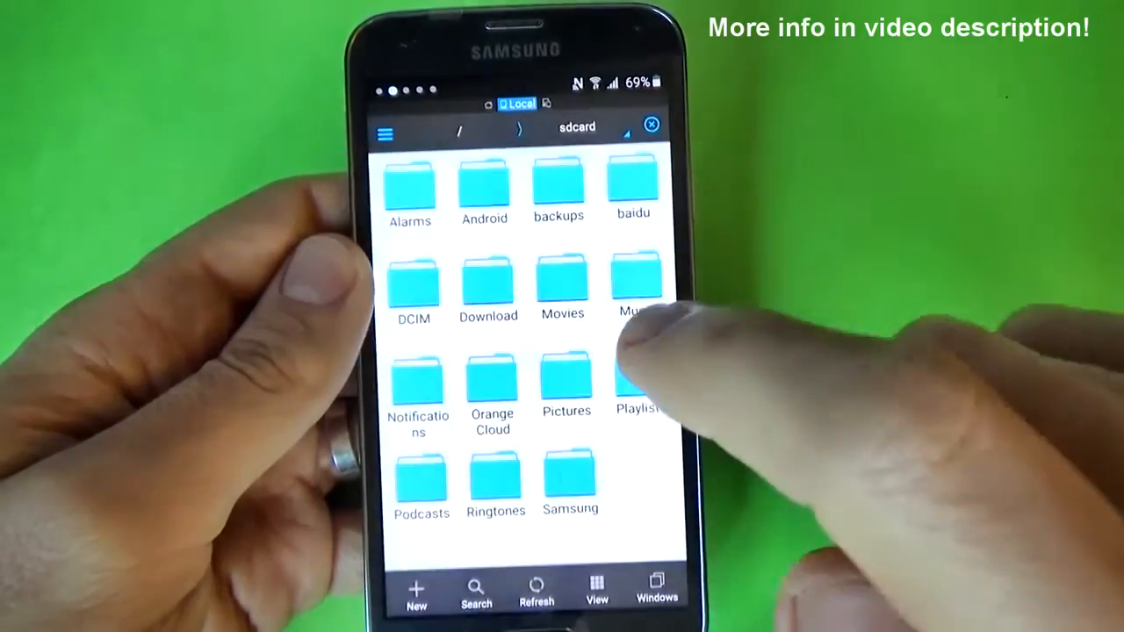
# Step: Browse the sdcard folder grid in ES File Explorer
pyautogui.click(488, 284)
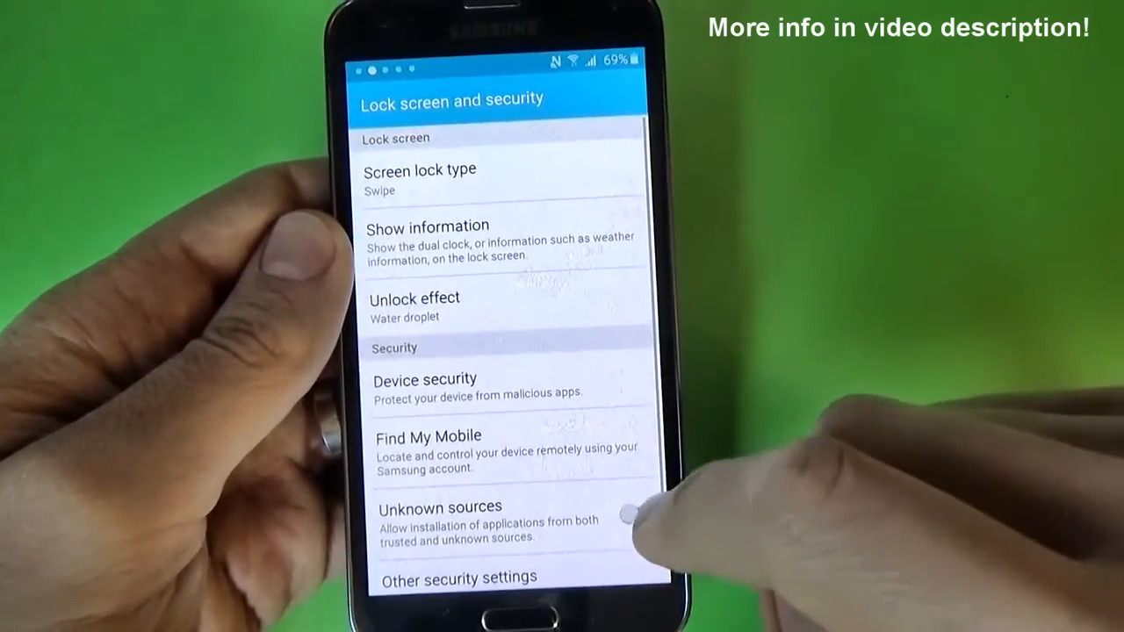
# Step: Turn on Unknown sources in Lock screen and security settings
pyautogui.click(631, 520)
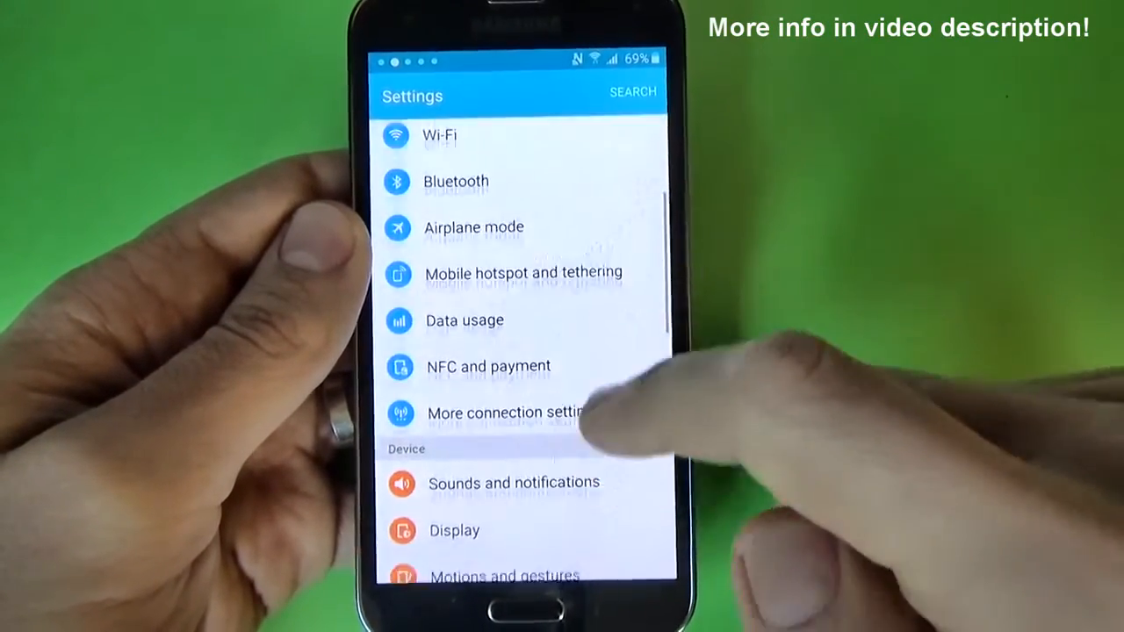
# Step: Reach Backup and reset in Settings and run a factory data reset
pyautogui.scroll(3)
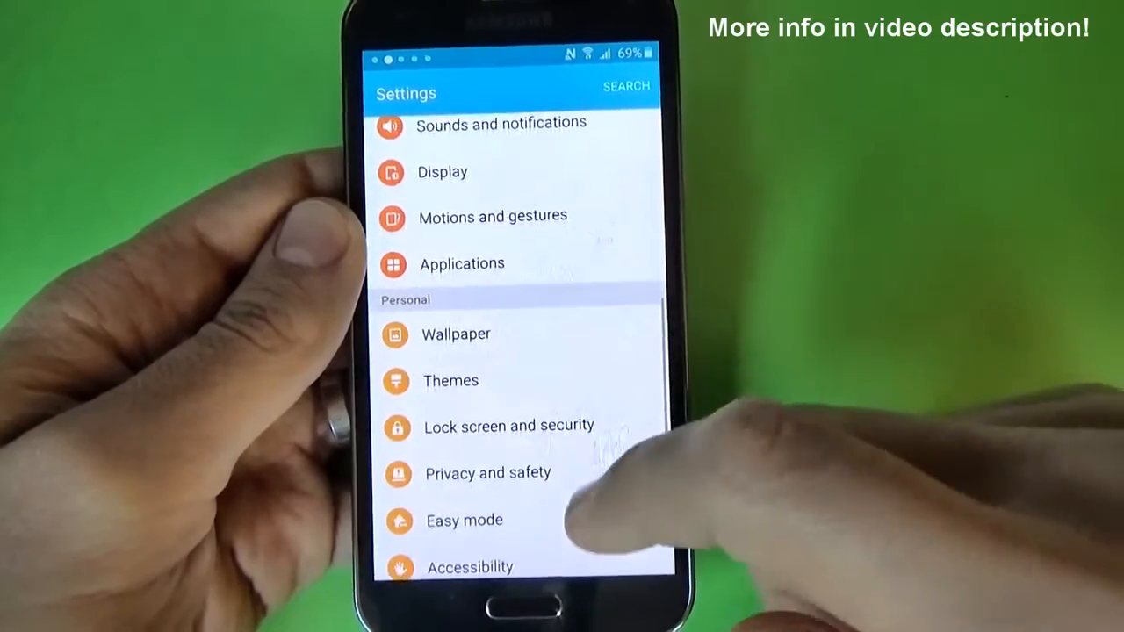
pyautogui.scroll(3)
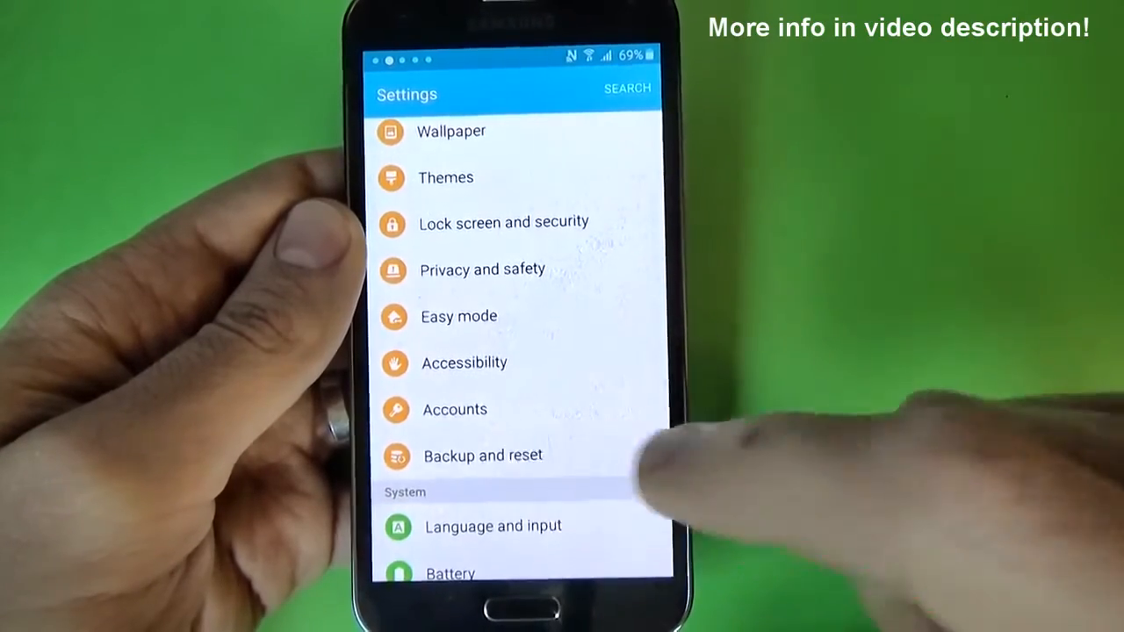
pyautogui.click(481, 455)
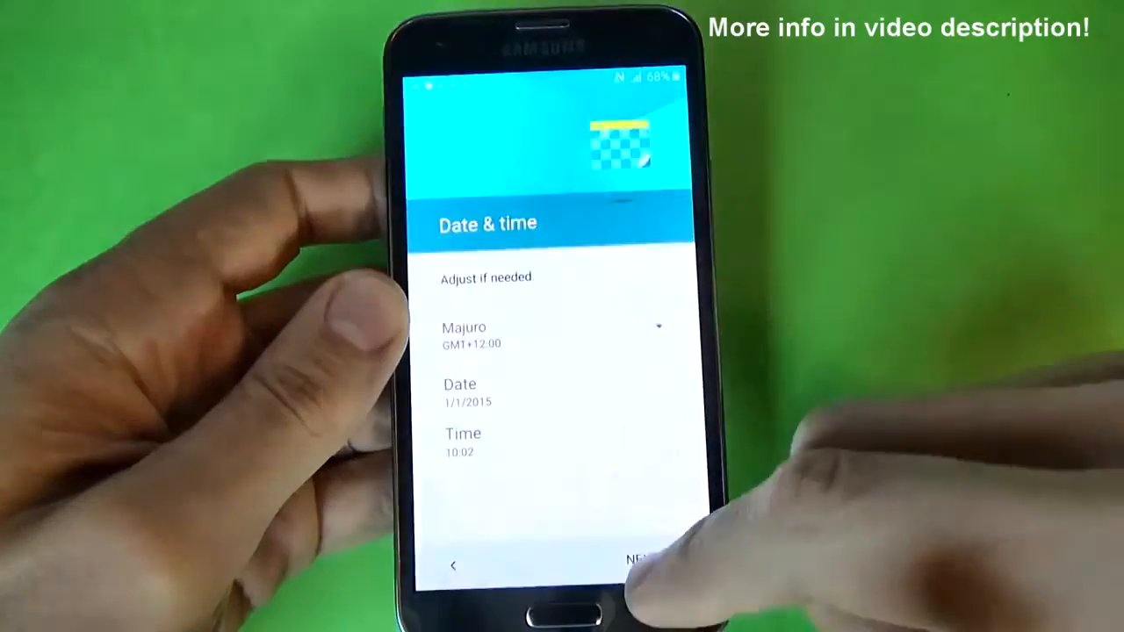
# Step: Accept the Date & time page with NEXT and continue the setup wizard without accounts
pyautogui.click(633, 566)
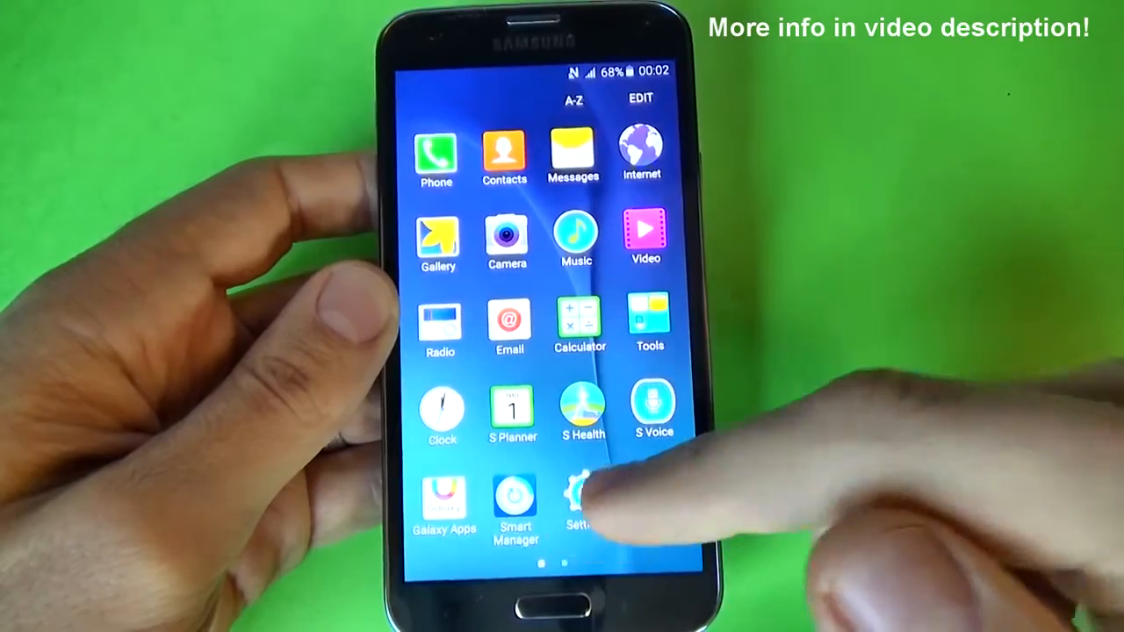
# Step: Tap Settings in the app list, then go back to the home screen
pyautogui.click(580, 506)
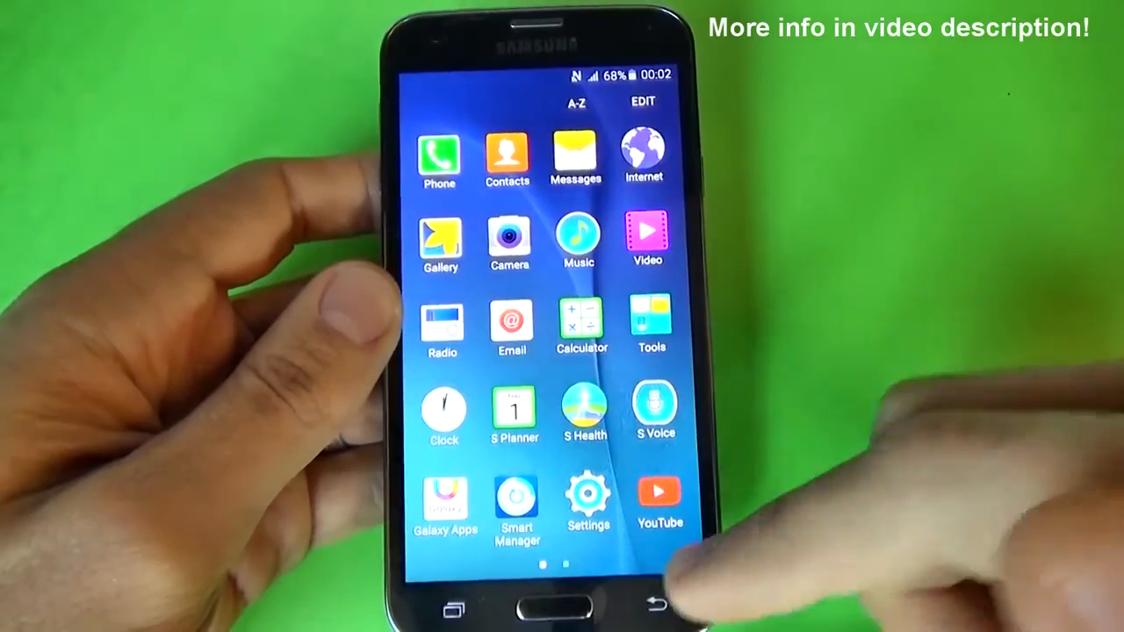
pyautogui.click(562, 611)
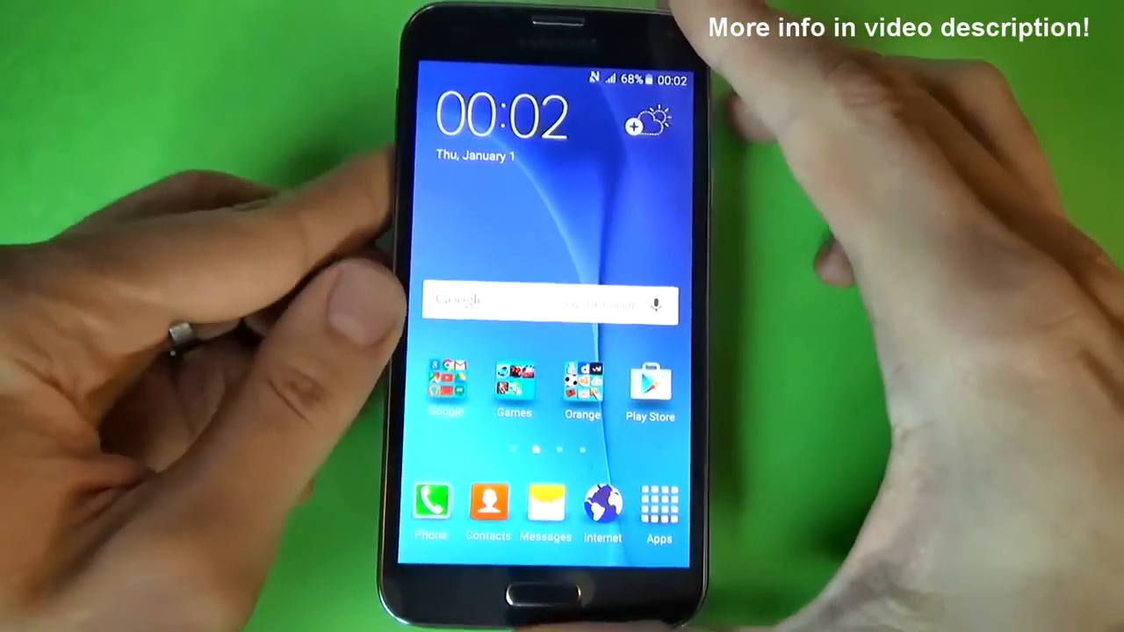